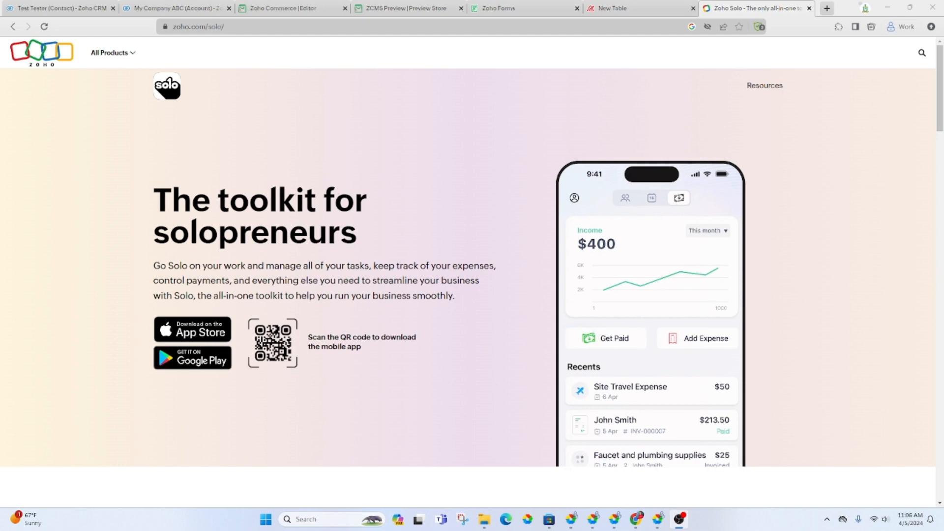
{"action": "mouse_move", "coordinate": [737, 234]}
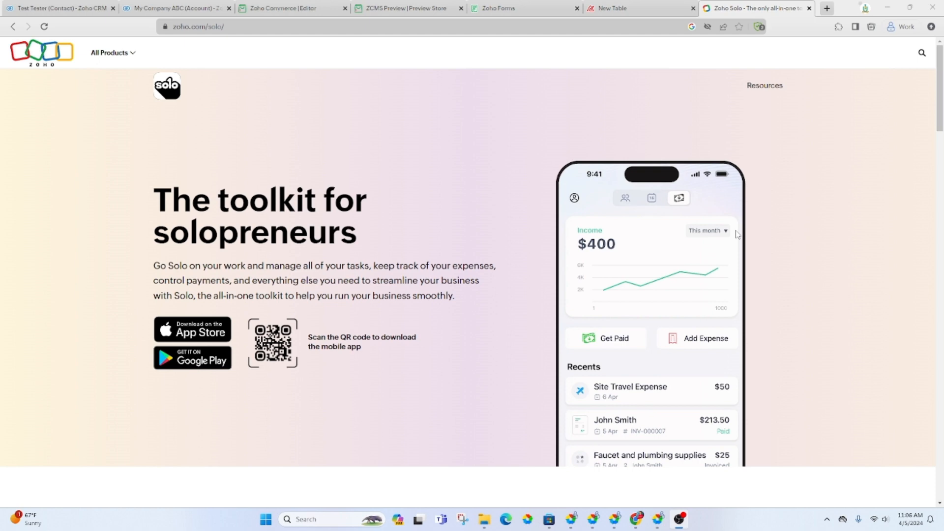
{"action": "mouse_move", "coordinate": [706, 231]}
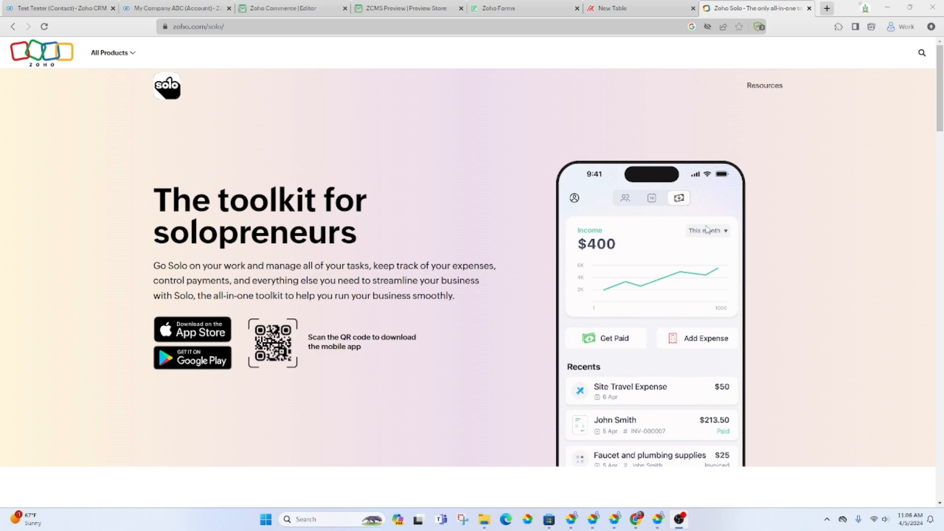
Scroll the zoho.com/solo page past audience cards and features to 'Stay compliant with taxes'.
{"action": "scroll", "scroll_direction": "down", "scroll_amount": 3}
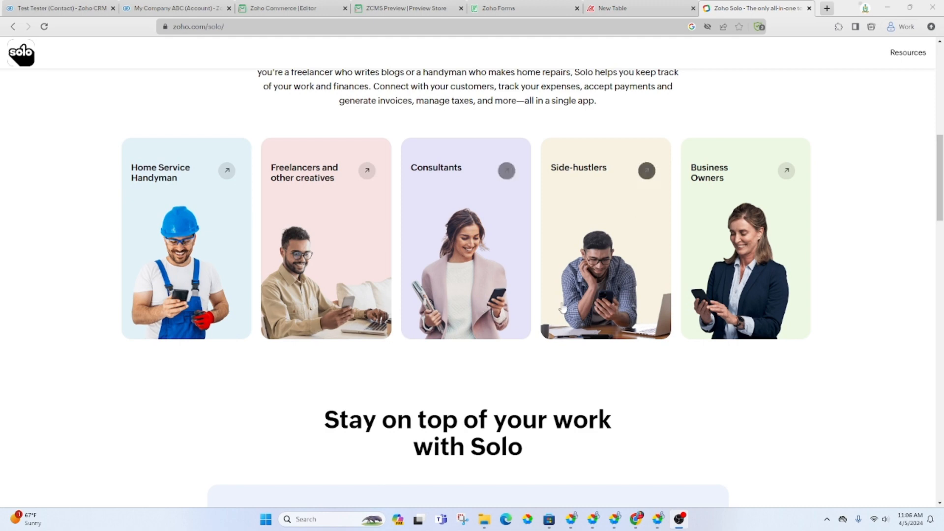
{"action": "scroll", "scroll_direction": "down", "scroll_amount": 3}
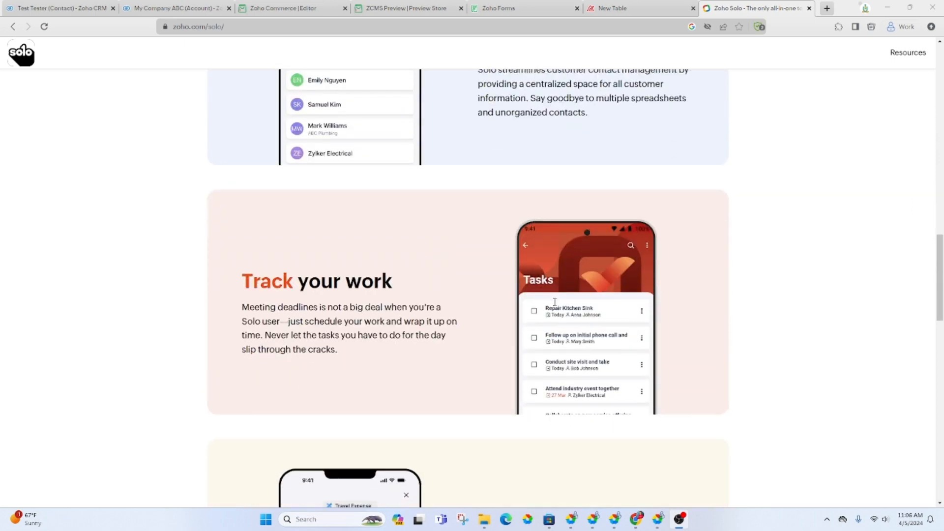
{"action": "scroll", "scroll_direction": "down", "scroll_amount": 3}
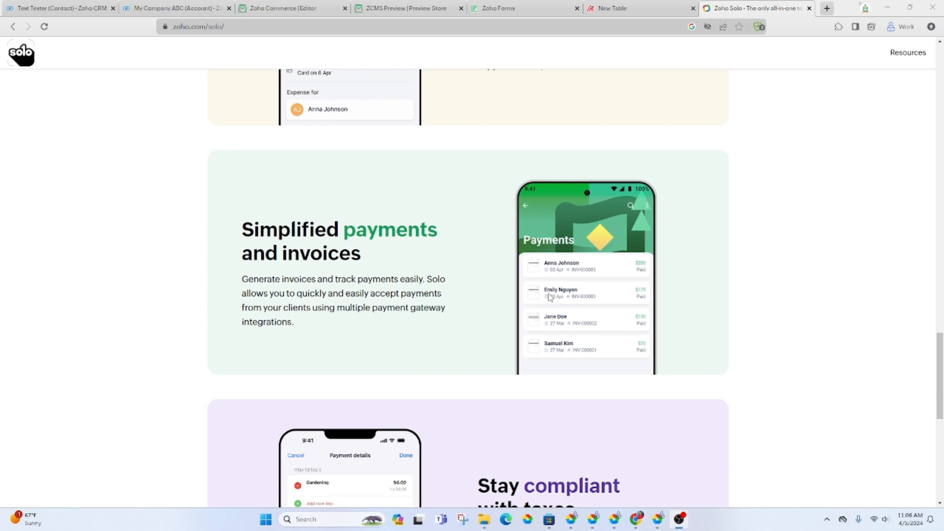
{"action": "scroll", "scroll_direction": "up", "scroll_amount": 3}
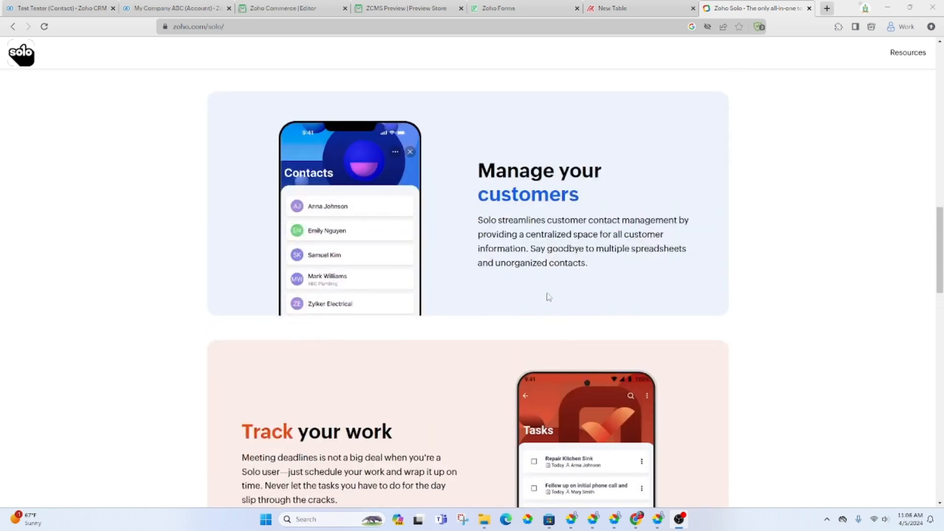
{"action": "scroll", "scroll_direction": "down", "scroll_amount": 3}
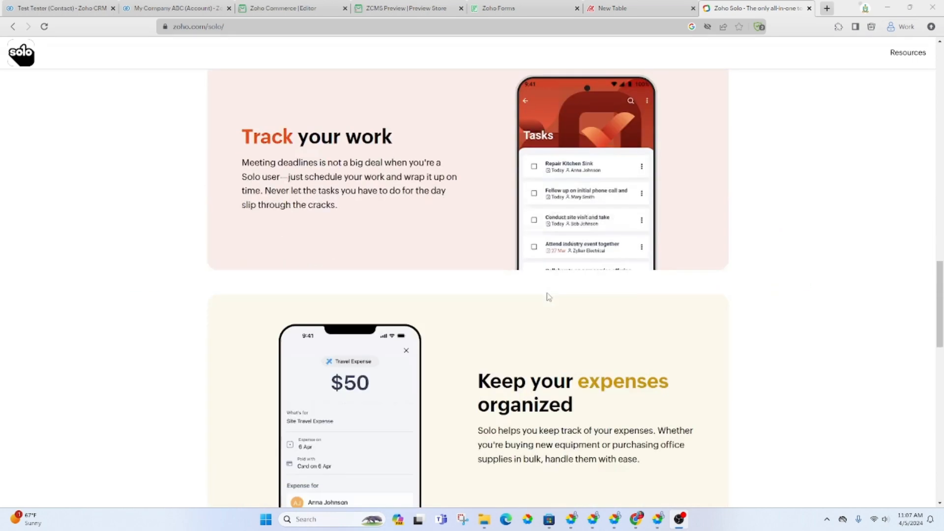
{"action": "scroll", "scroll_direction": "down", "scroll_amount": 3}
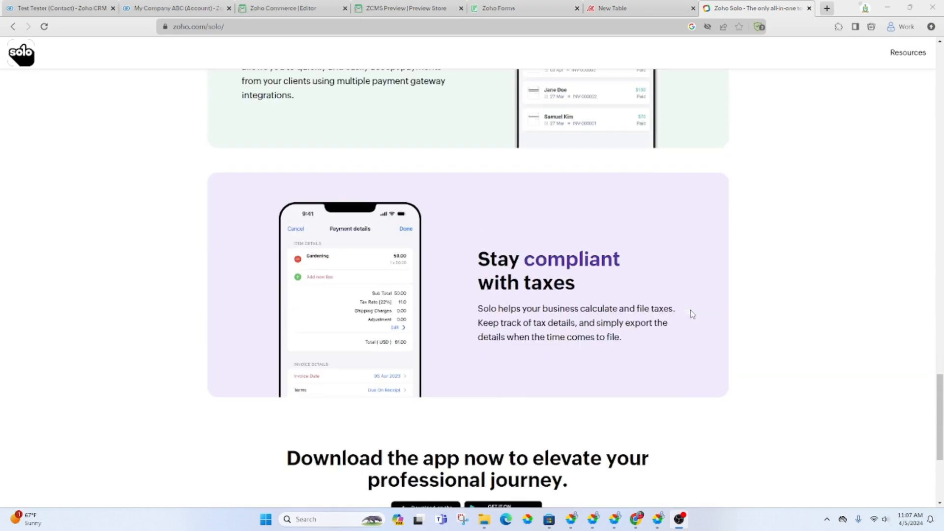
{"action": "scroll", "scroll_direction": "down", "scroll_amount": 3}
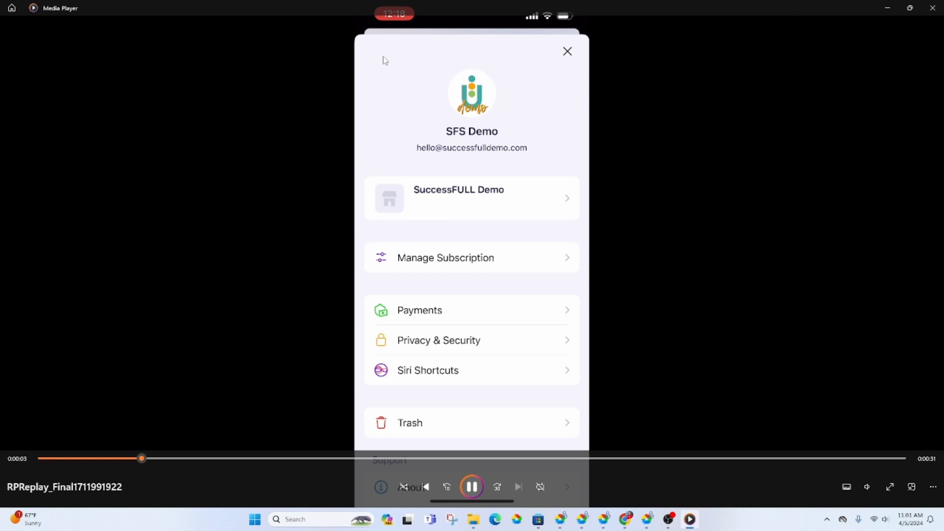
Play the RPReplay recording as the Solo app scrolls settings and opens Payments.
{"action": "scroll", "scroll_direction": "down", "scroll_amount": 3}
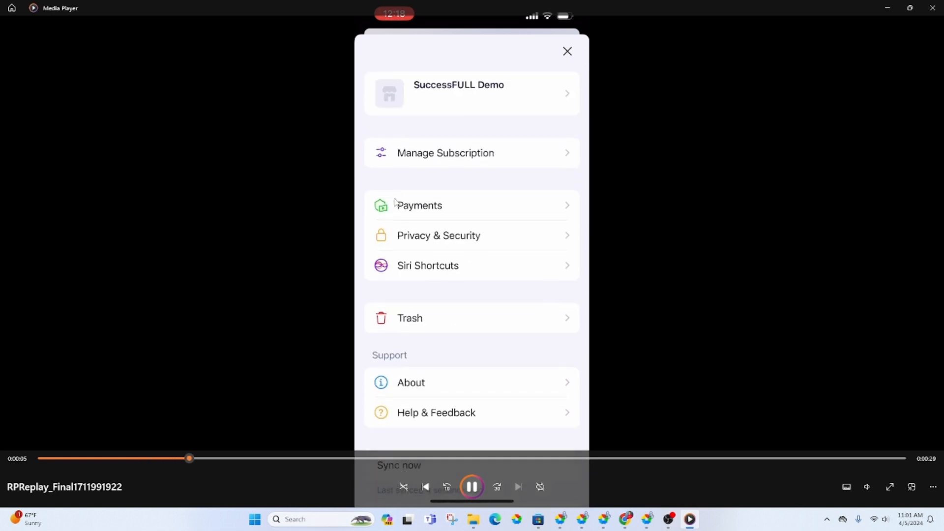
{"action": "scroll", "scroll_direction": "down", "scroll_amount": 3}
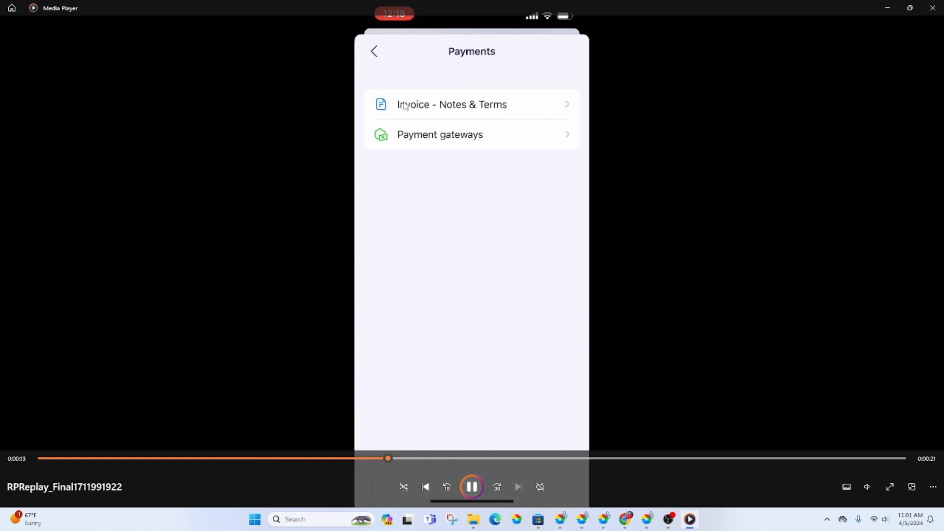
Watch the Stripe, PayPal and Authorize.Net gateways, then return the recording to 0:00.
{"action": "left_click", "coordinate": [440, 134]}
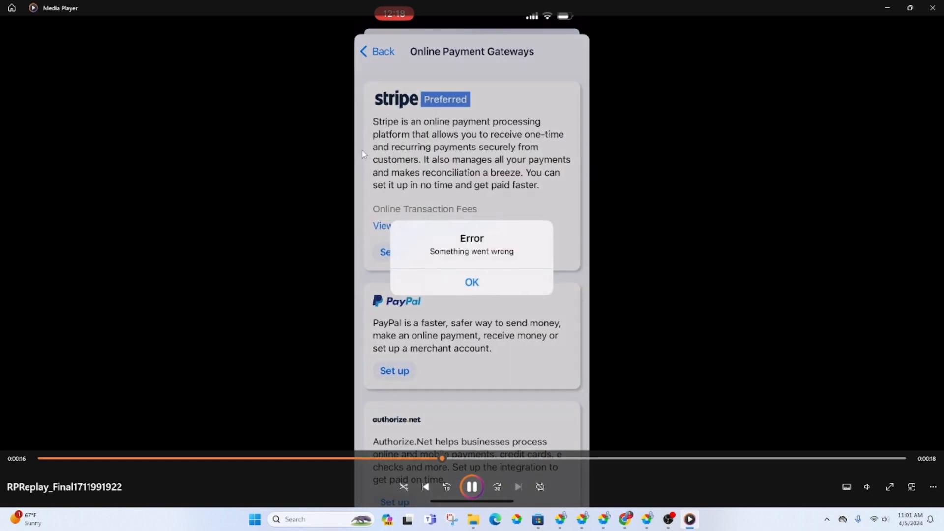
{"action": "left_click", "coordinate": [472, 282]}
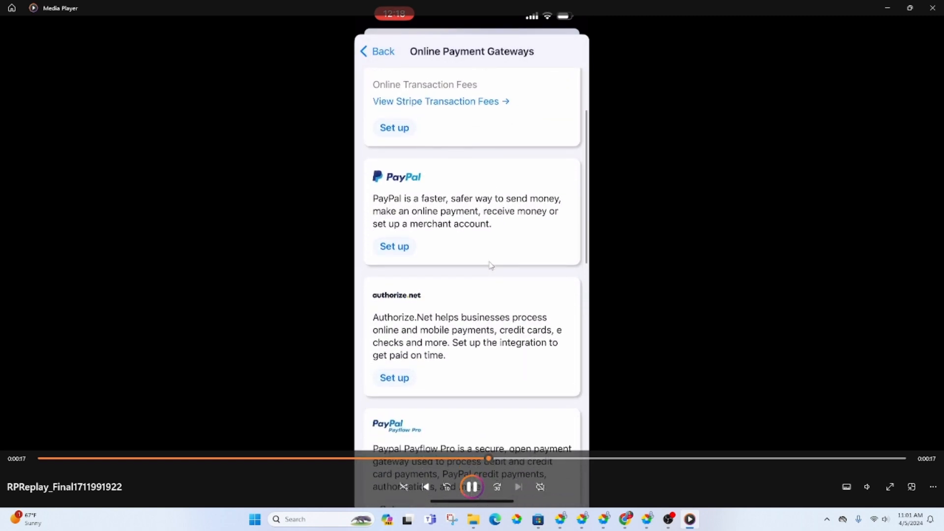
{"action": "scroll", "scroll_direction": "down", "scroll_amount": 3}
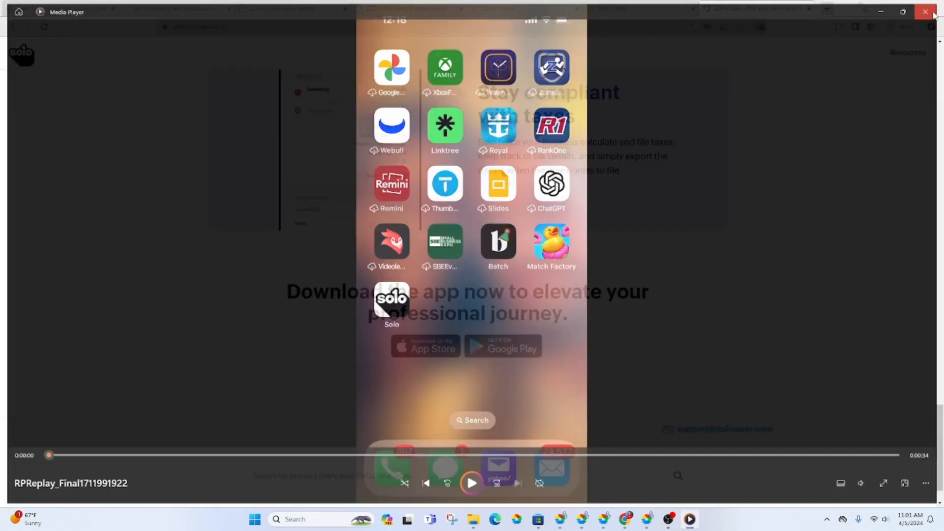
{"action": "left_click", "coordinate": [925, 11]}
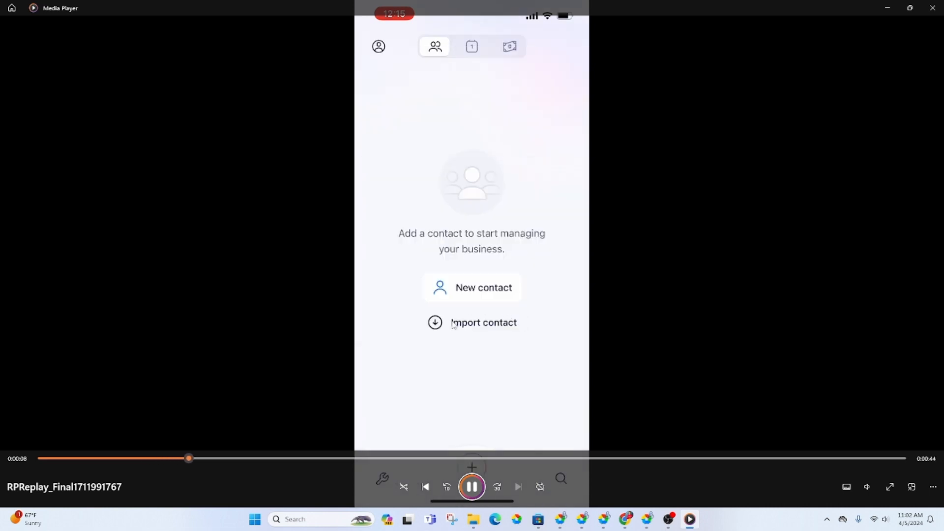
{"action": "left_click", "coordinate": [483, 322]}
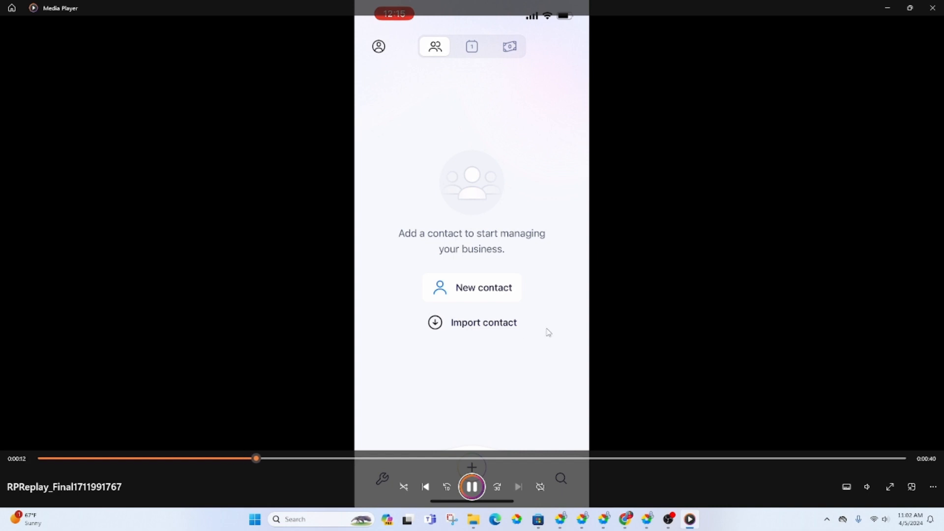
{"action": "left_click", "coordinate": [471, 46]}
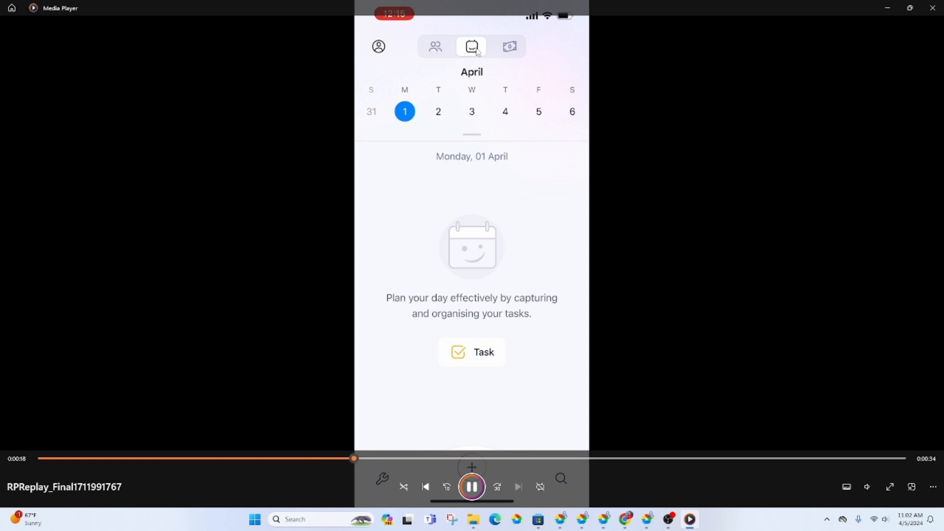
Create the 'Run reports' task due Today on Monday, 01 April.
{"action": "left_click", "coordinate": [472, 351]}
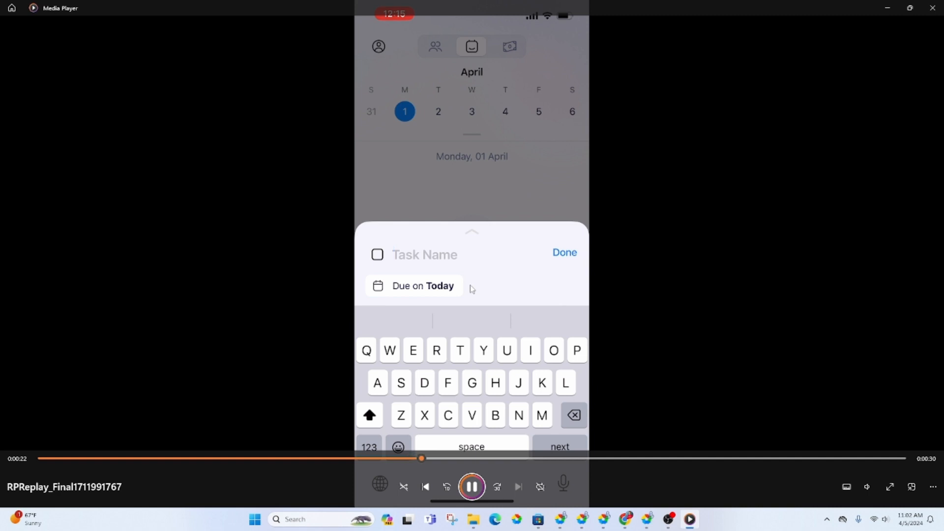
{"action": "type", "text": "R"}
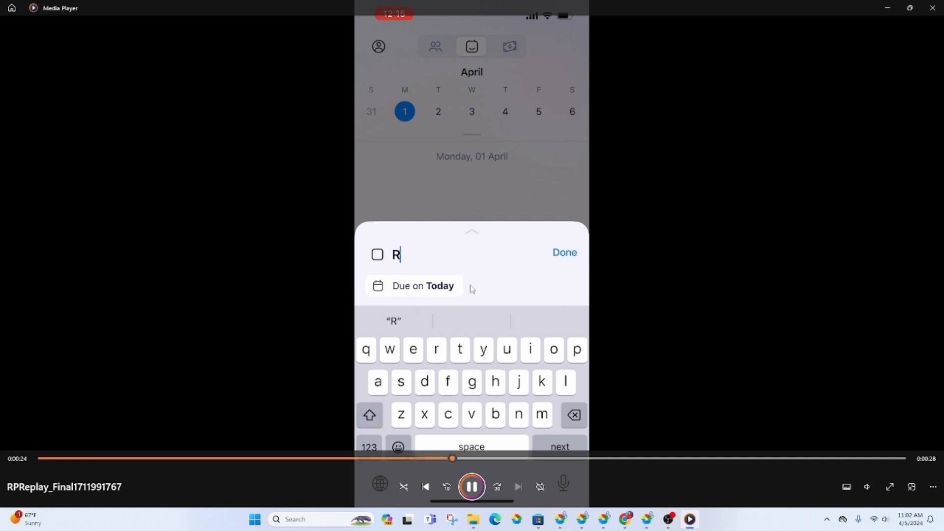
{"action": "type", "text": "un"}
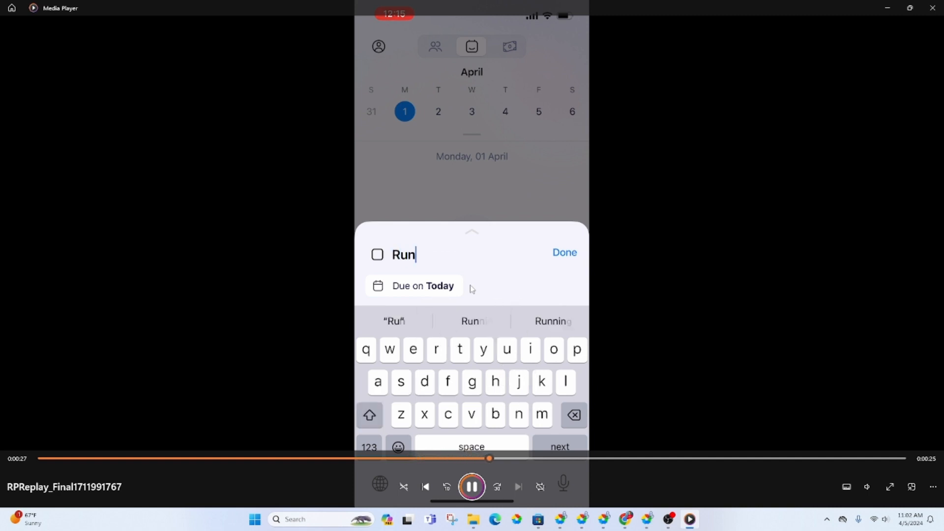
{"action": "type", "text": "repo"}
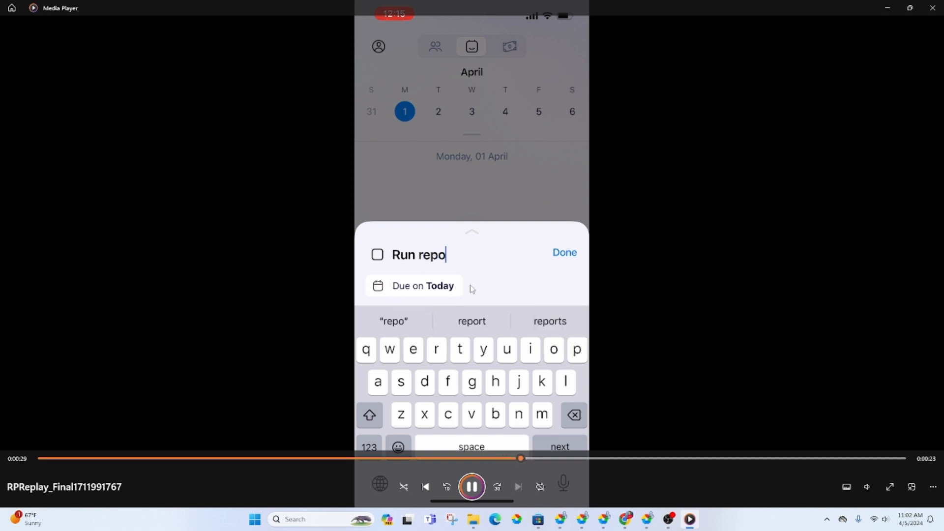
{"action": "left_click", "coordinate": [548, 321]}
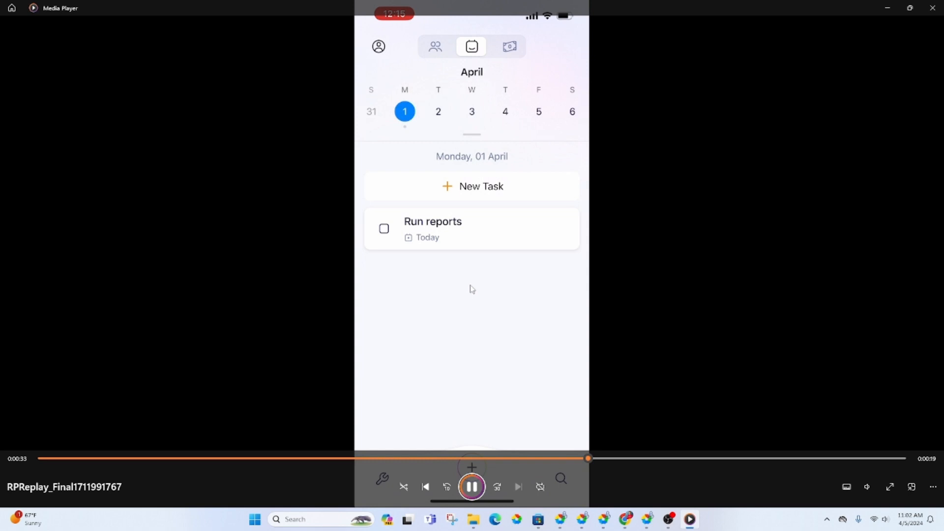
{"action": "left_click", "coordinate": [438, 112]}
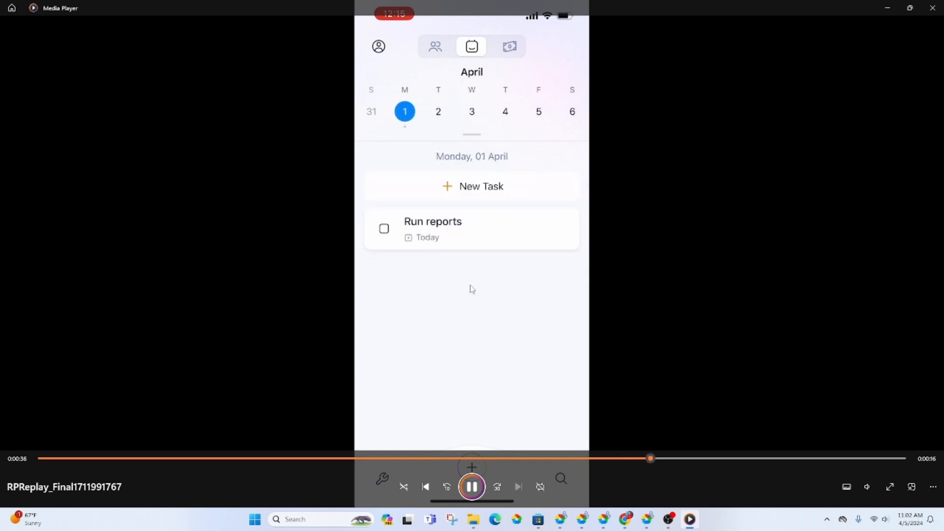
{"action": "left_click", "coordinate": [508, 46]}
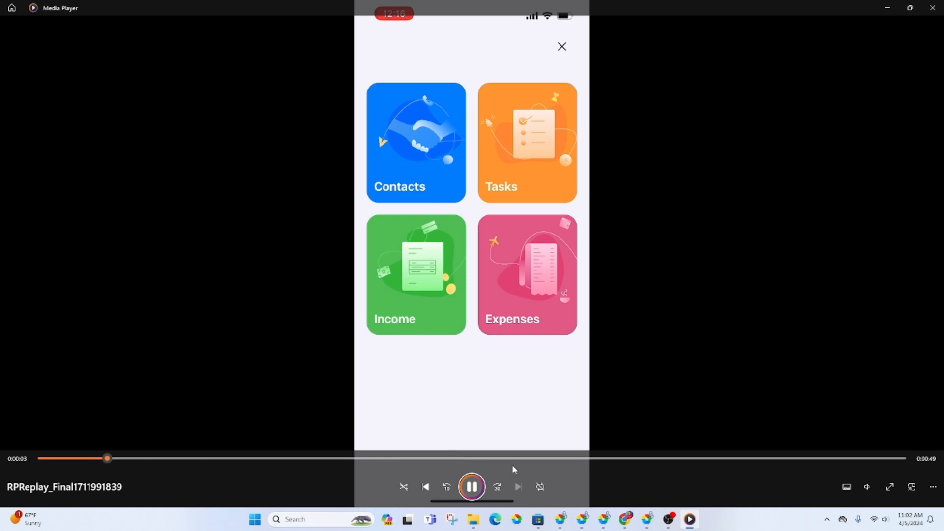
Add contact Jane Doe with Category set to Customer and save it.
{"action": "left_click", "coordinate": [415, 143]}
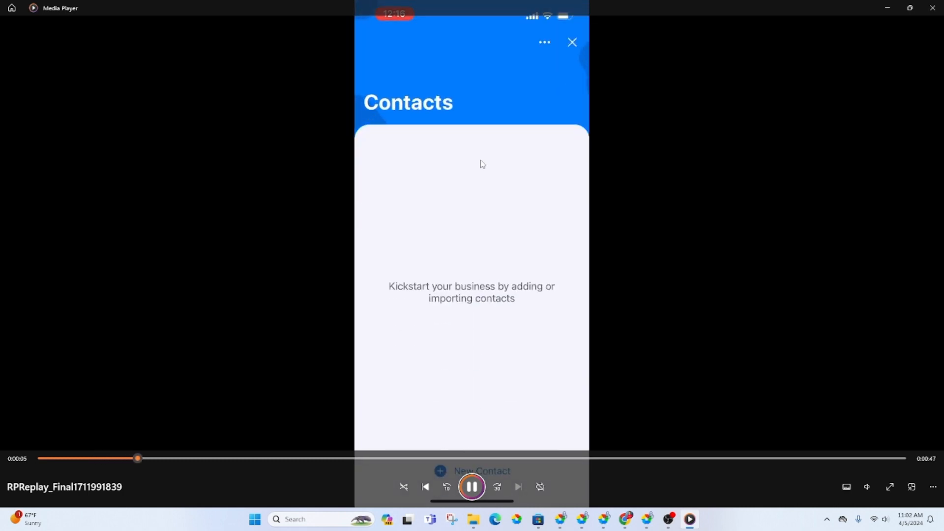
{"action": "left_click", "coordinate": [482, 471]}
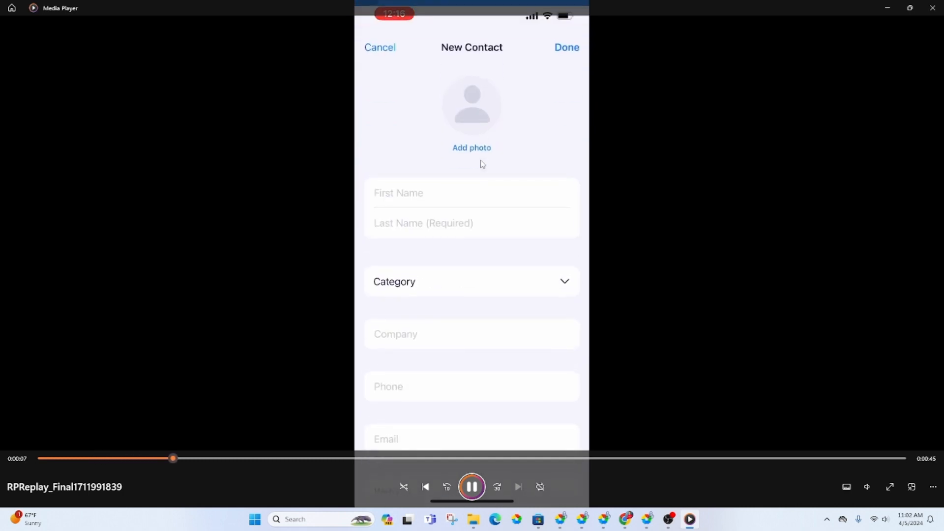
{"action": "type", "text": "Doe"}
{"action": "type", "text": "J"}
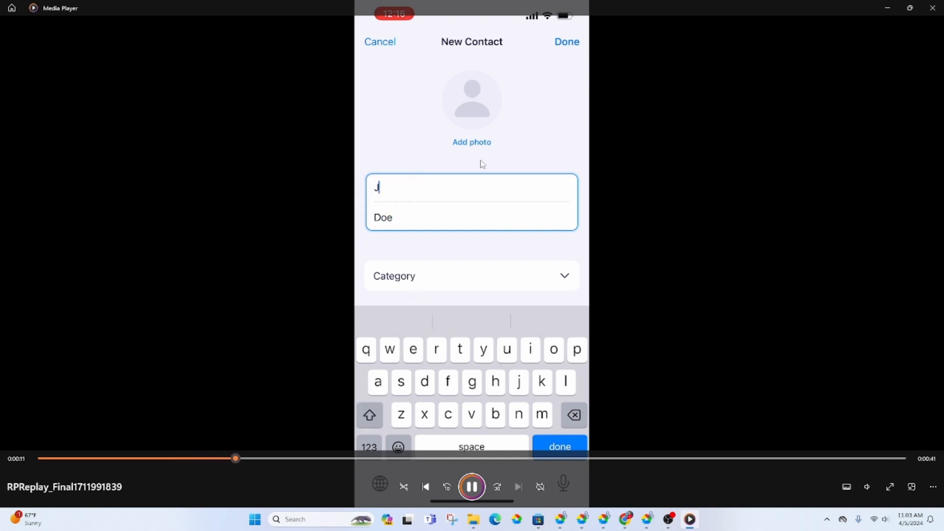
{"action": "type", "text": "ane"}
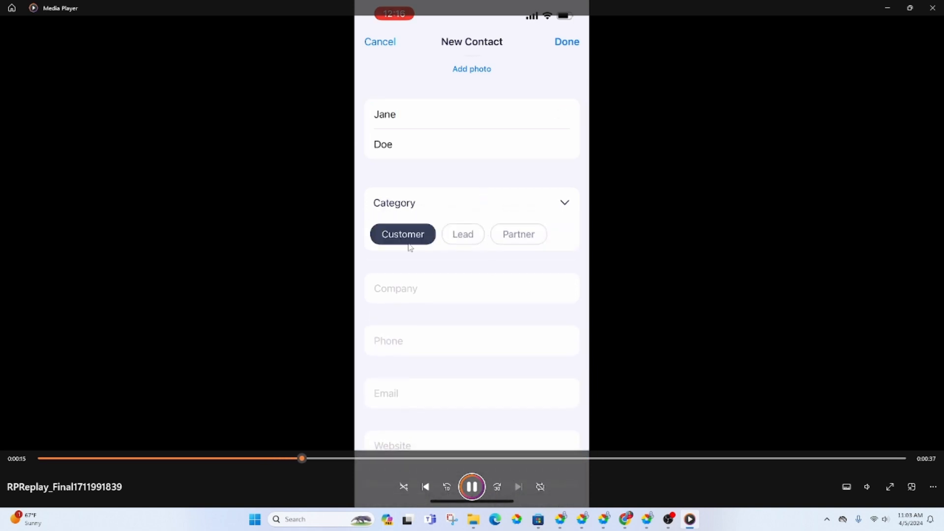
{"action": "left_click", "coordinate": [565, 41]}
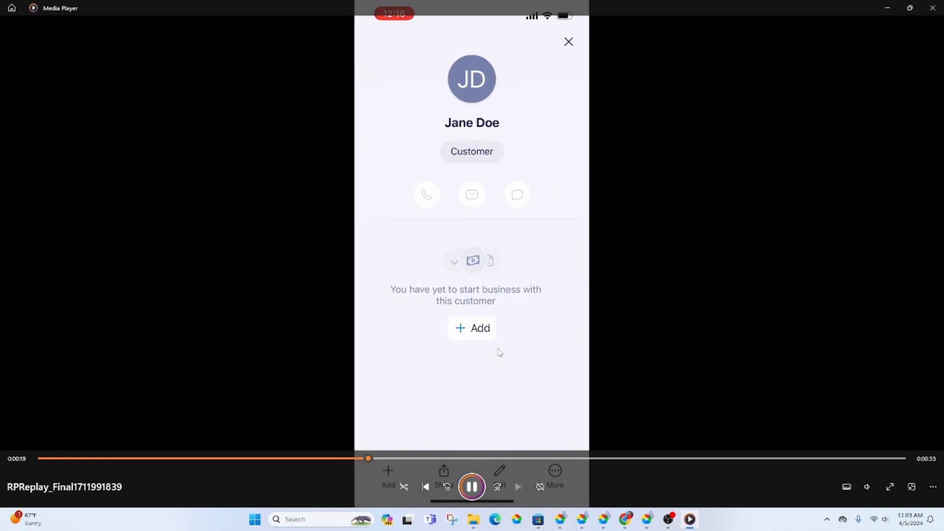
{"action": "left_click", "coordinate": [566, 42]}
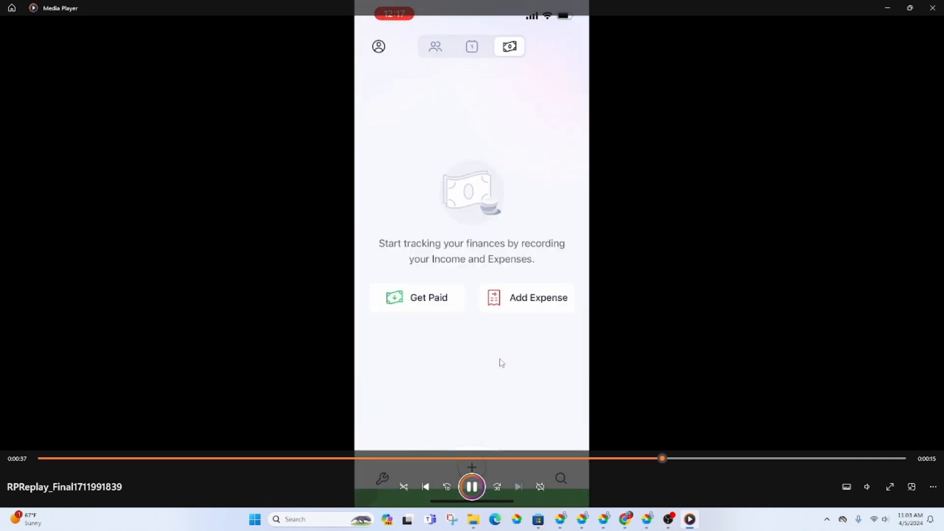
Tap + on the finances screen to show the Add new contact, task, payment, expense sheet.
{"action": "left_click", "coordinate": [472, 467]}
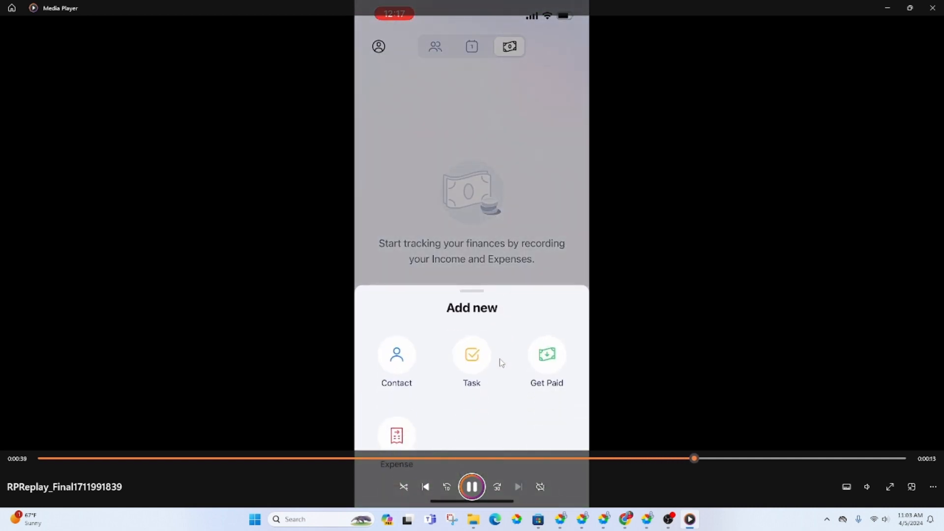
{"action": "type", "text": "Rep"}
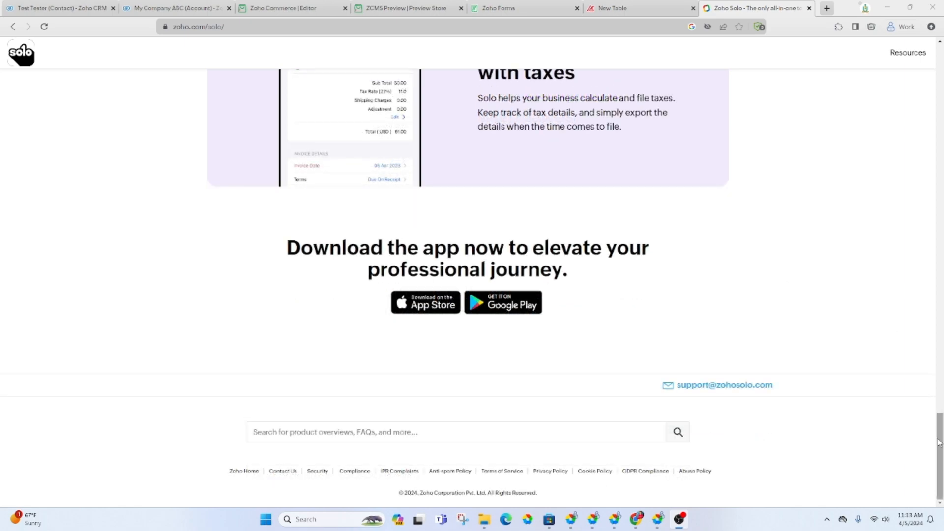
Scroll zoho.com/solo up to 'The toolkit for solopreneurs' introduction.
{"action": "scroll", "scroll_direction": "up", "scroll_amount": 3}
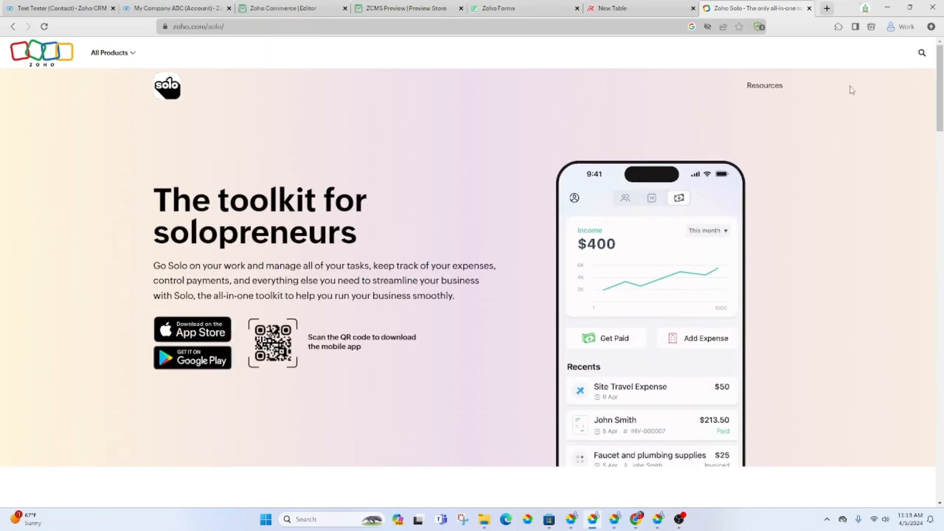
{"action": "mouse_move", "coordinate": [502, 258]}
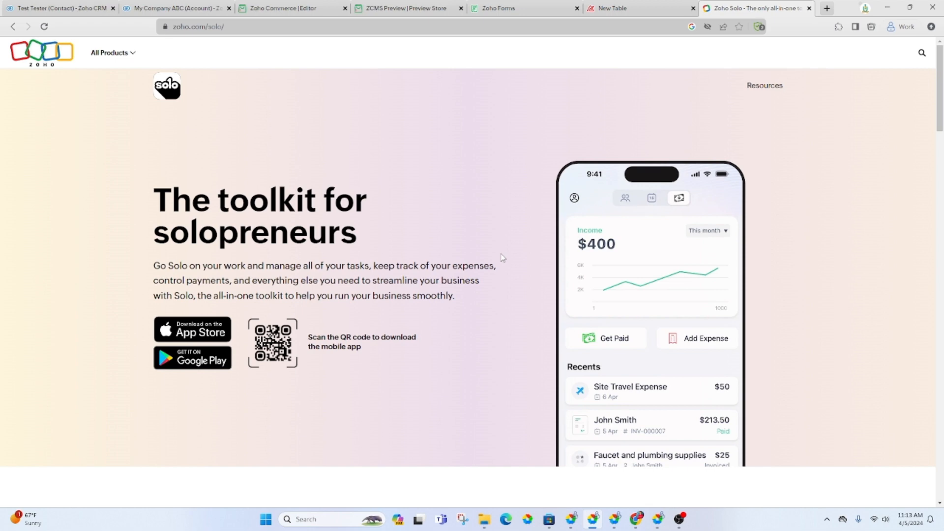
{"action": "mouse_move", "coordinate": [431, 180]}
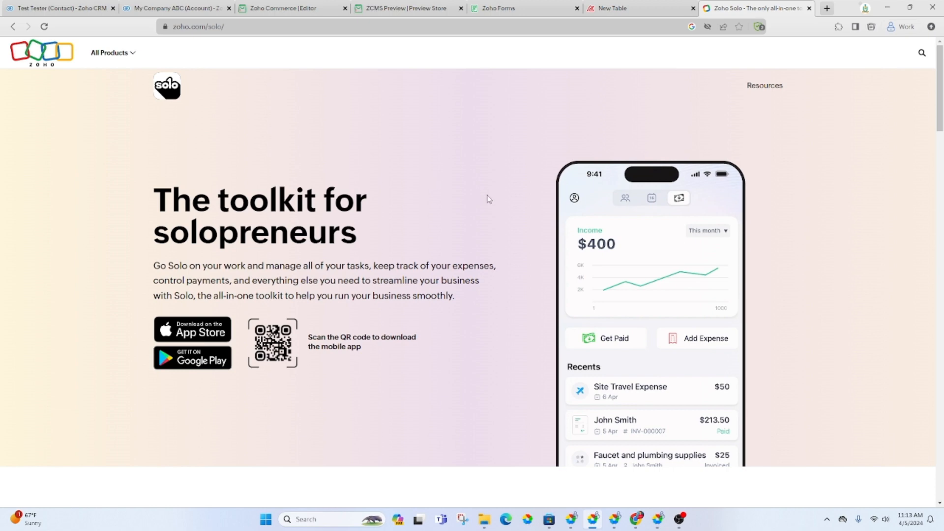
{"action": "mouse_move", "coordinate": [649, 235]}
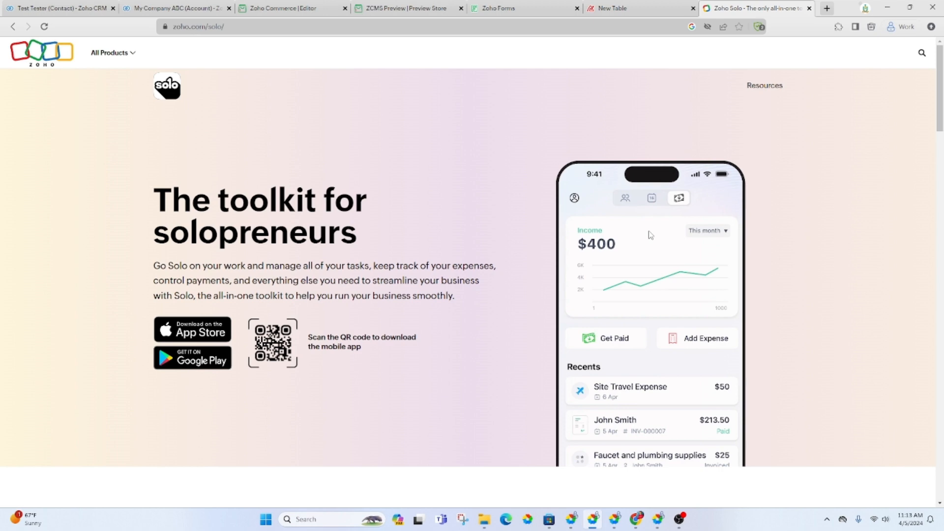
{"action": "mouse_move", "coordinate": [600, 191]}
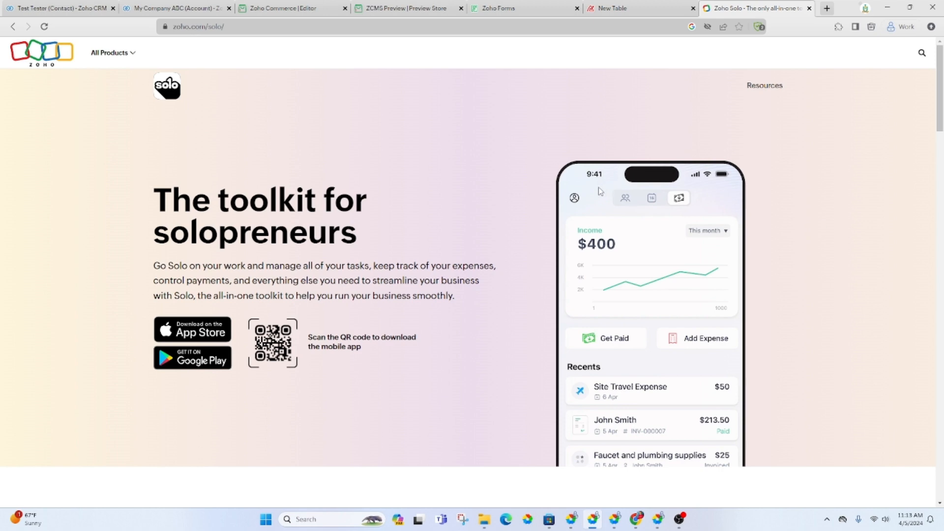